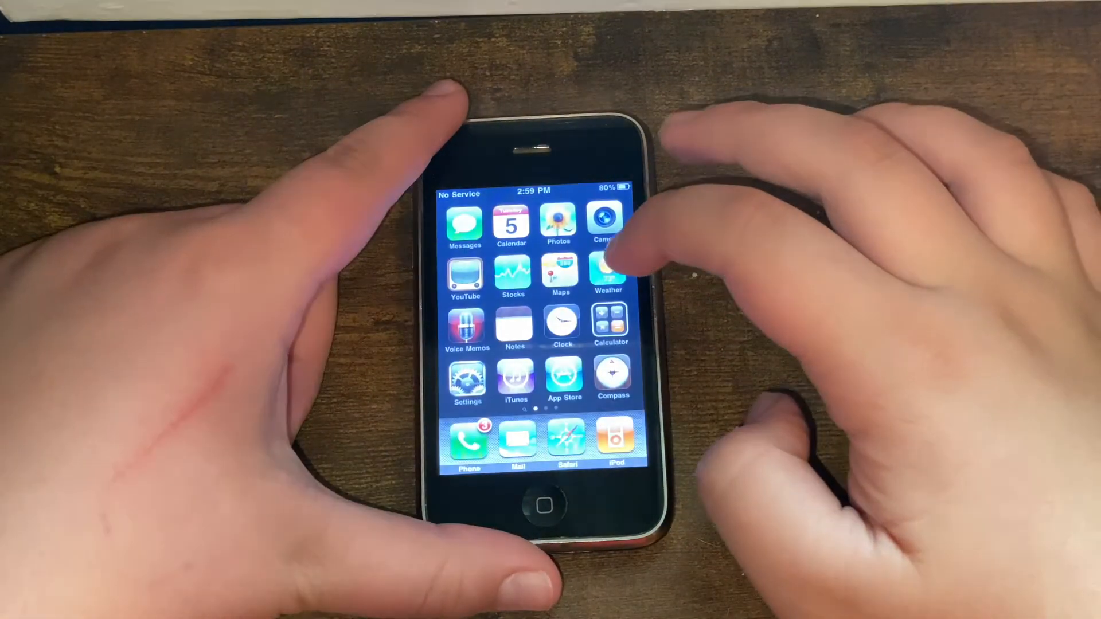
# Launch Cydia from the home screen and show its Sources list
pyautogui.hscroll(-3)
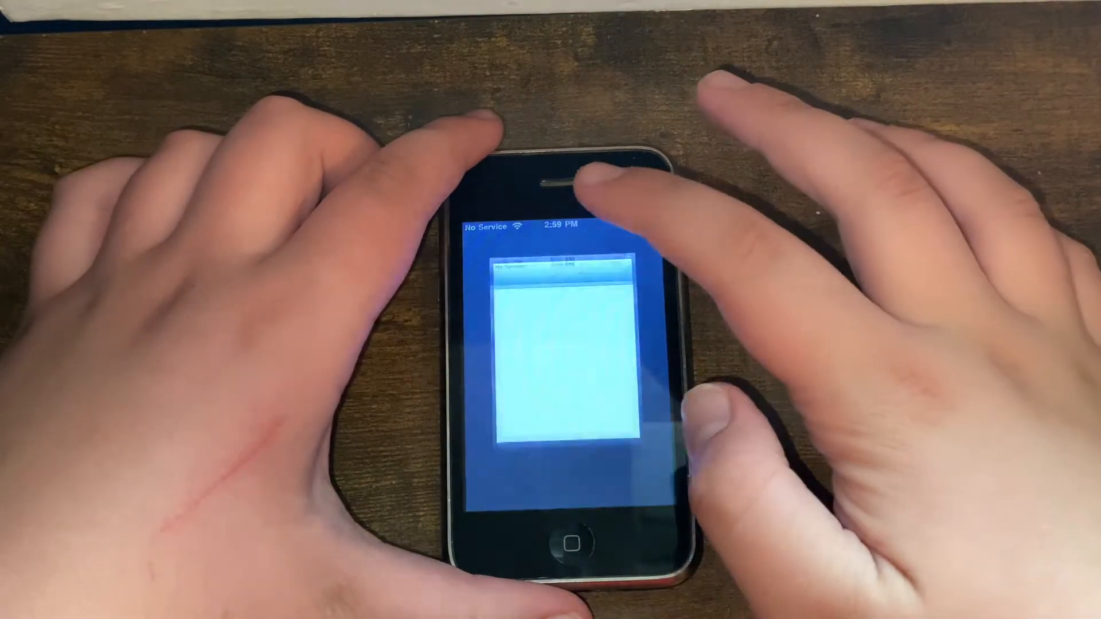
pyautogui.click(562, 316)
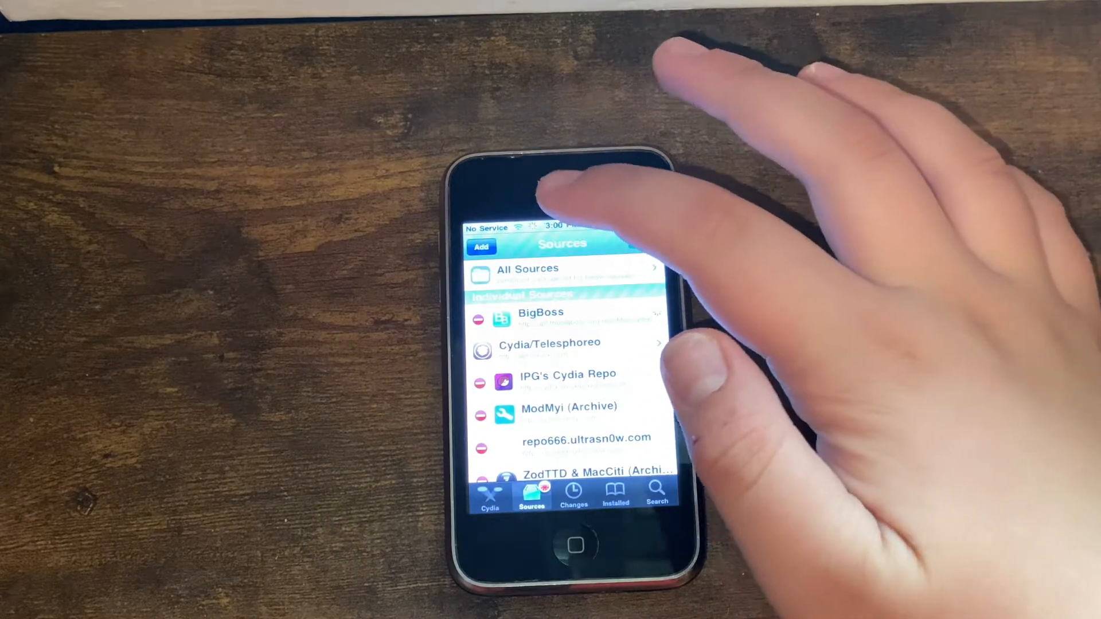
# Add cydia.invoxiplaygames.uk as a new Cydia/APT source
pyautogui.click(481, 247)
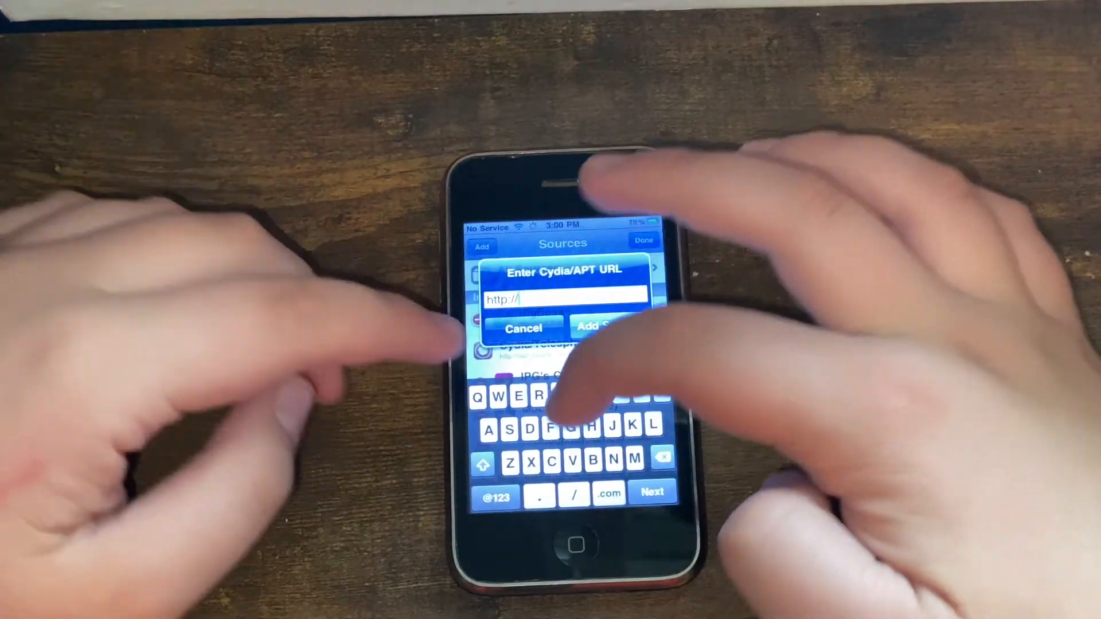
pyautogui.write('cydia.invox')
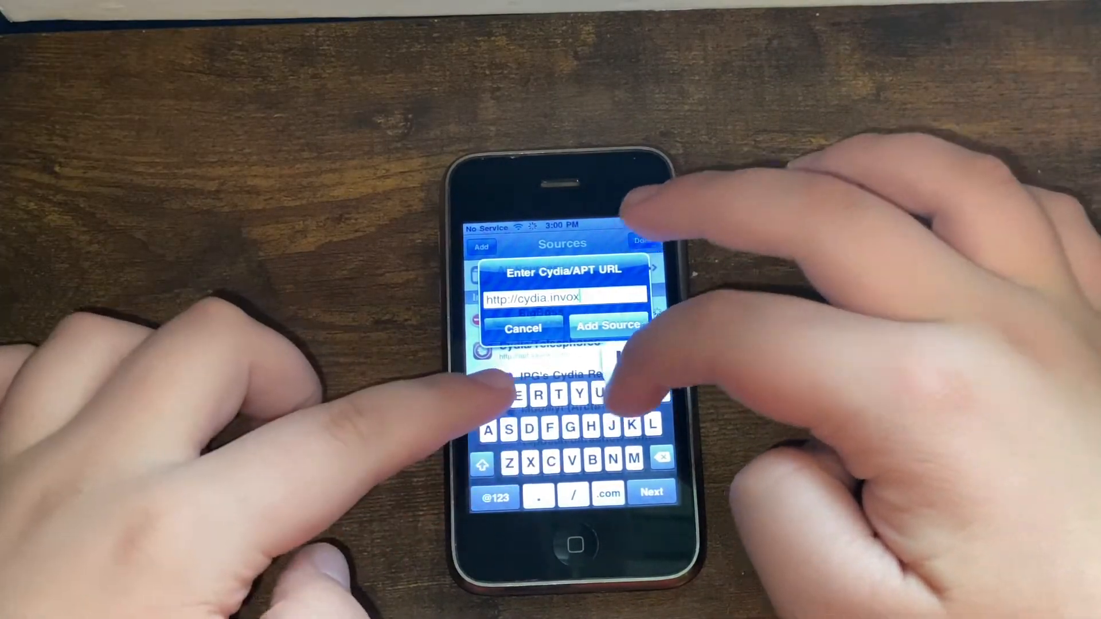
pyautogui.write('iplayg')
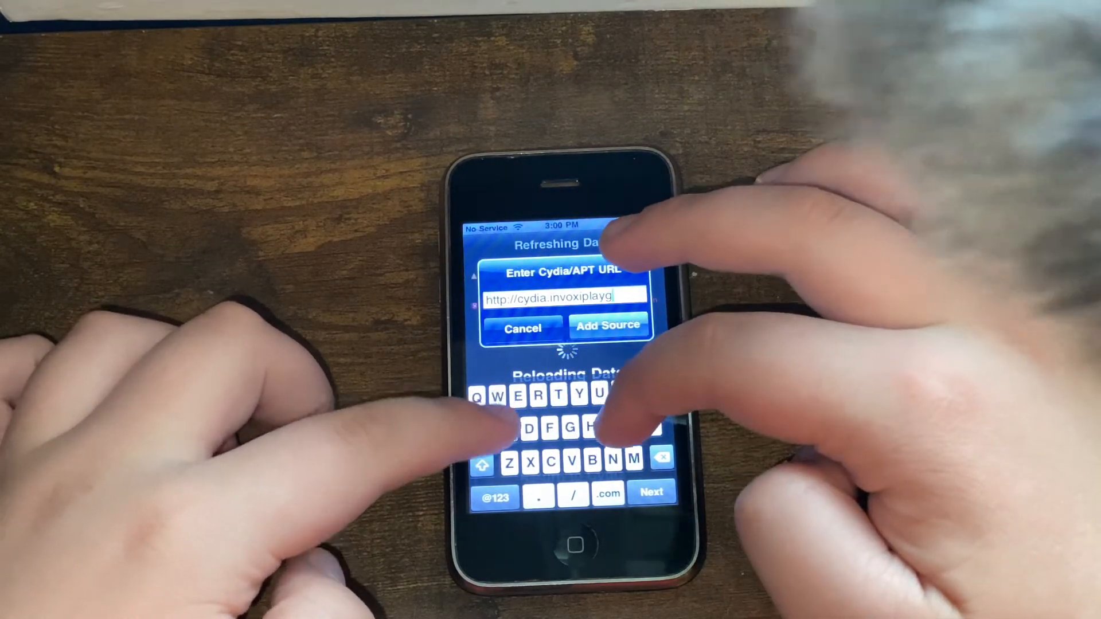
pyautogui.write('ames.uk/')
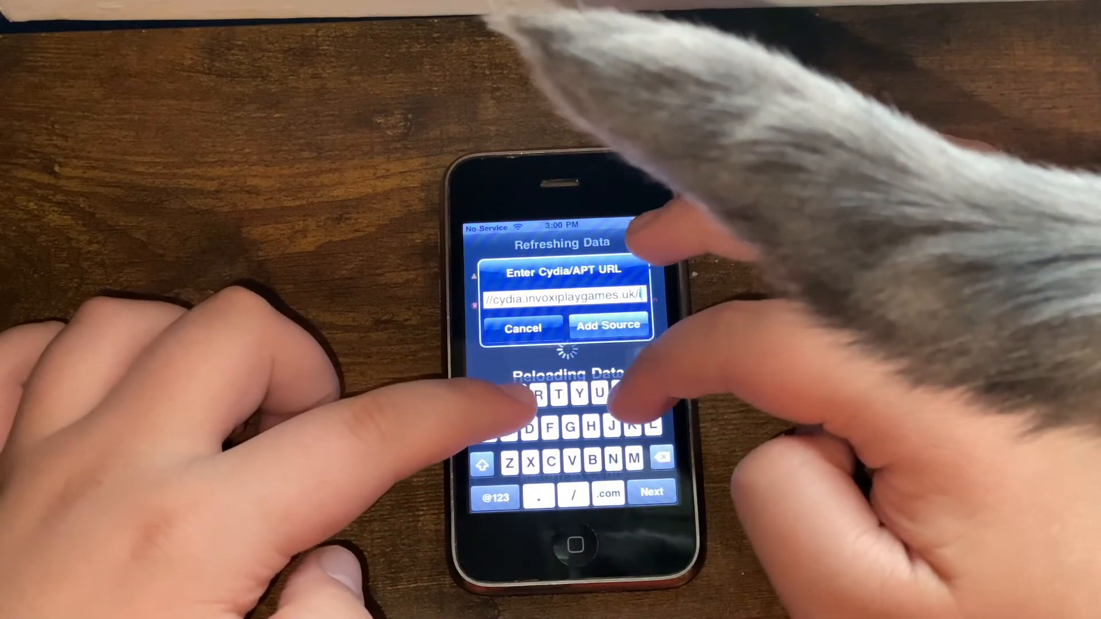
pyautogui.click(494, 497)
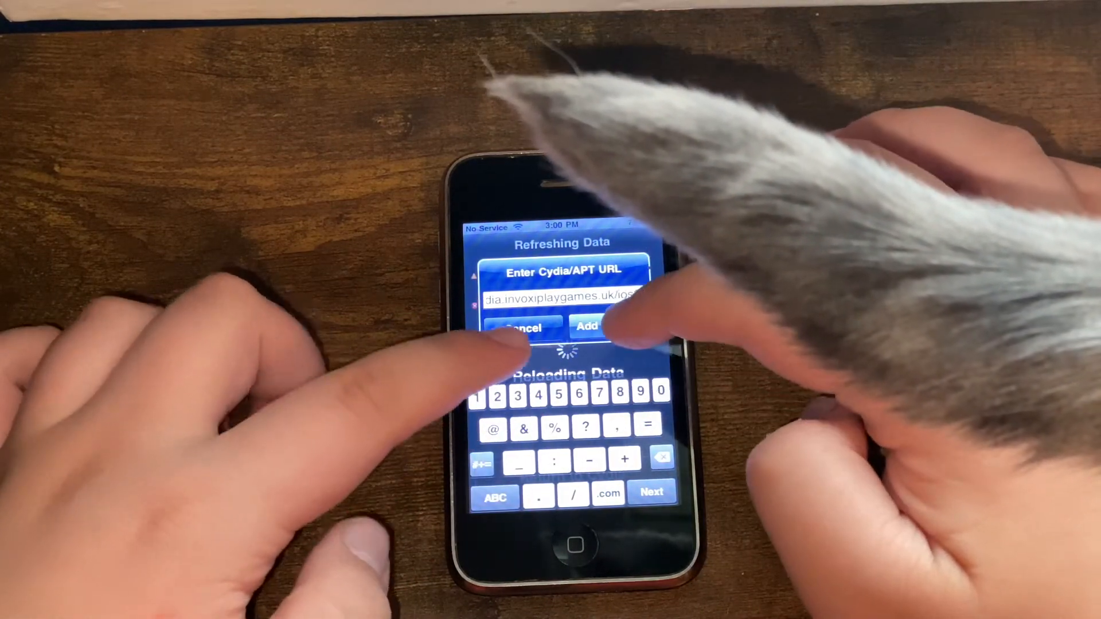
pyautogui.click(585, 327)
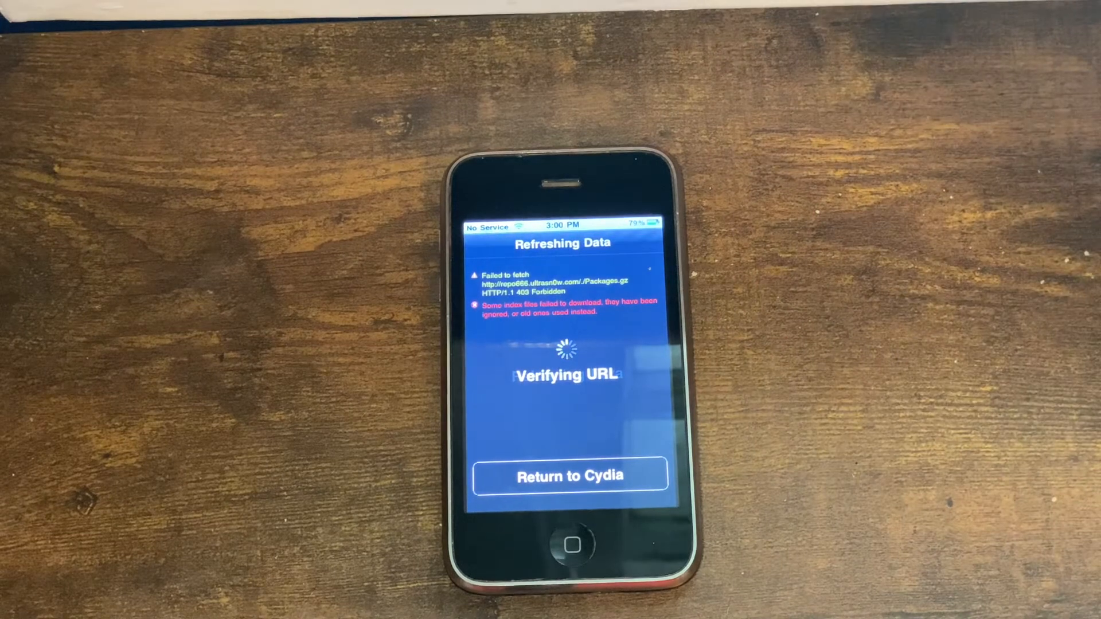
# Return to Cydia after the source refresh finishes
pyautogui.click(569, 476)
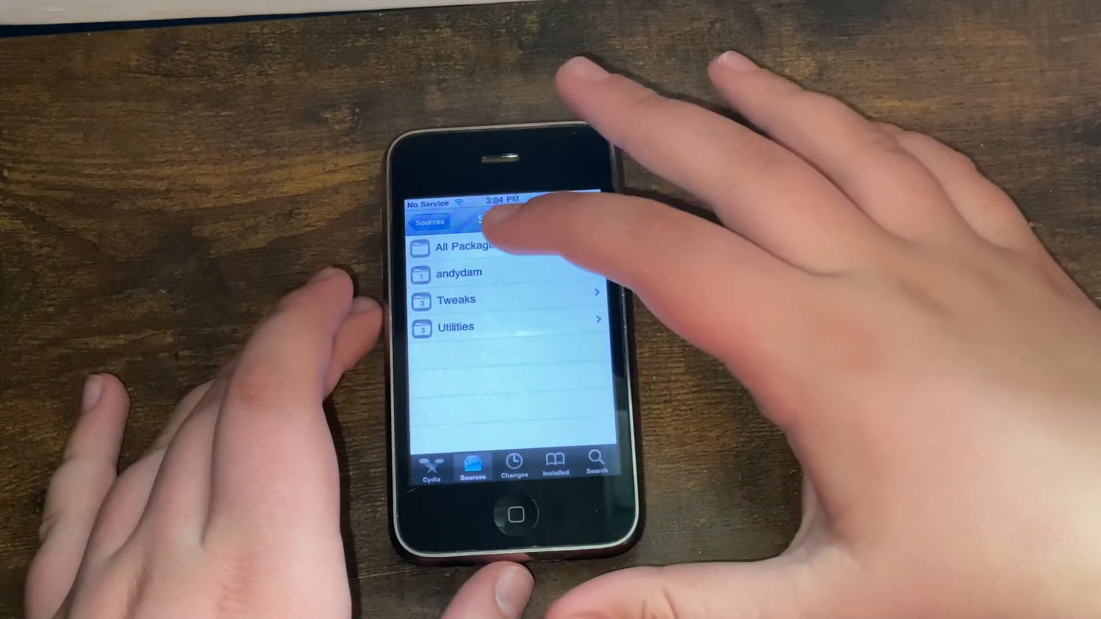
# Open AppSync for OS 3.1 from All Packages and show its Install or Downgrade options
pyautogui.click(460, 246)
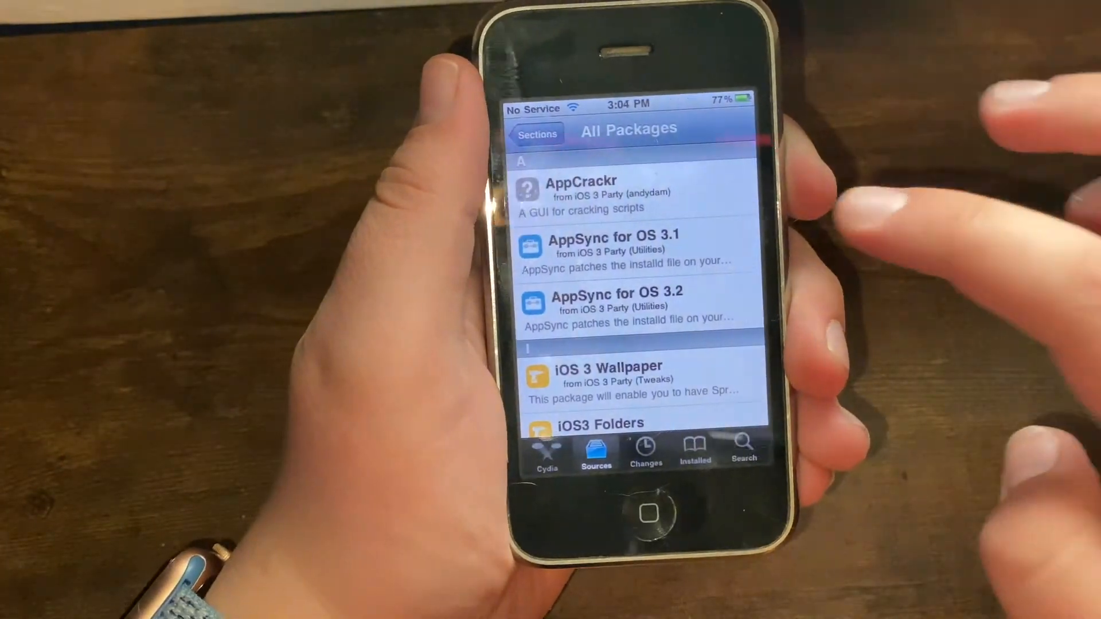
pyautogui.click(610, 247)
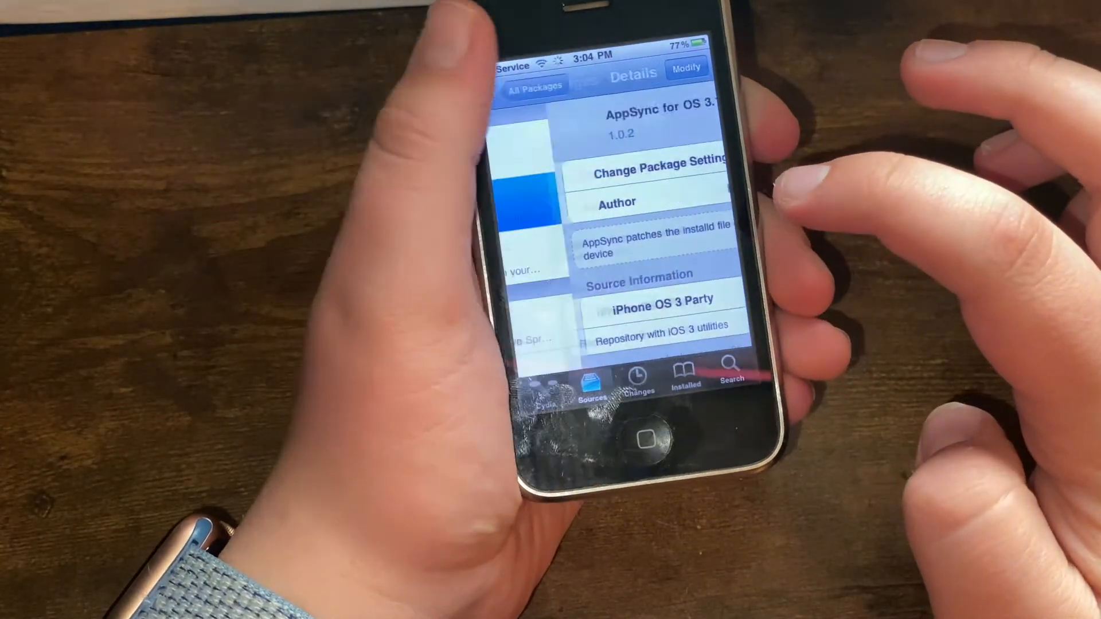
pyautogui.click(533, 85)
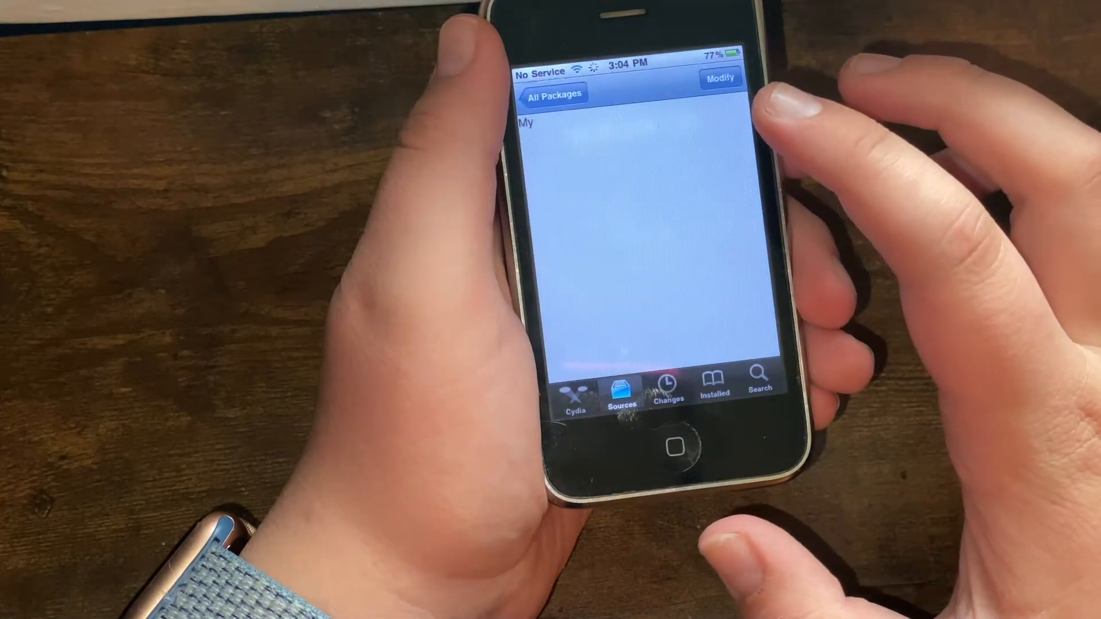
pyautogui.click(625, 126)
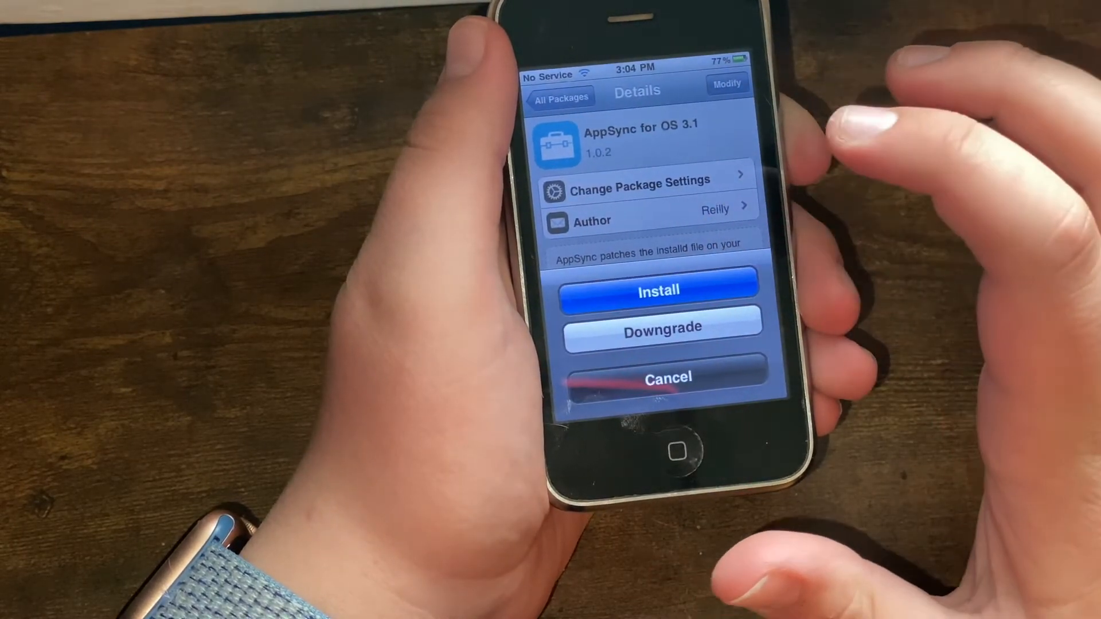
# Choose Install for AppSync for OS 3.1
pyautogui.click(659, 291)
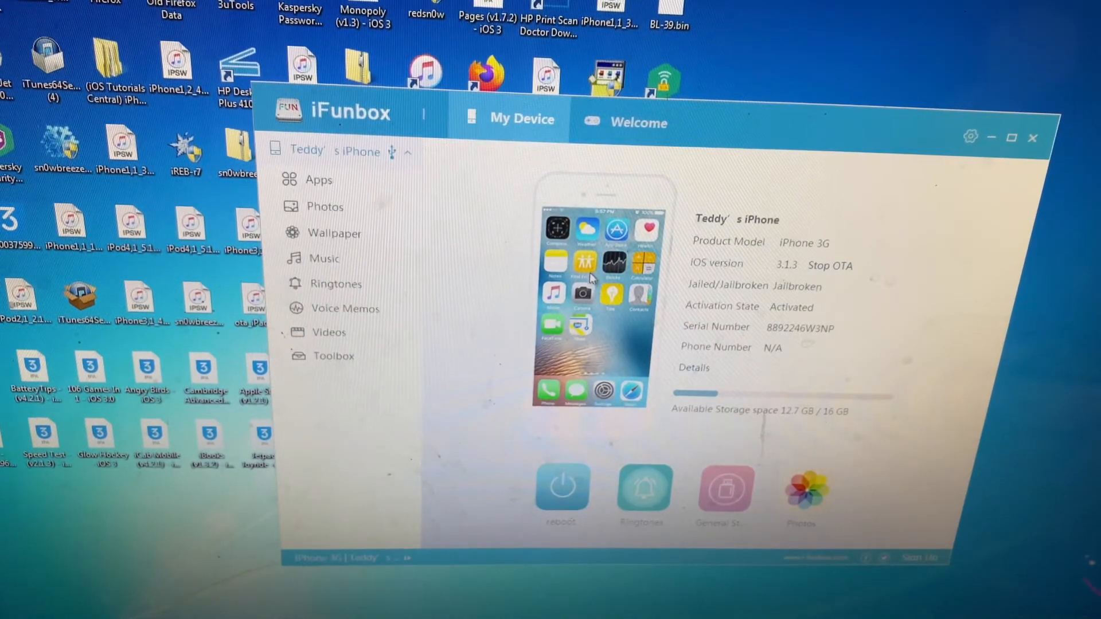
pyautogui.moveTo(365, 190)
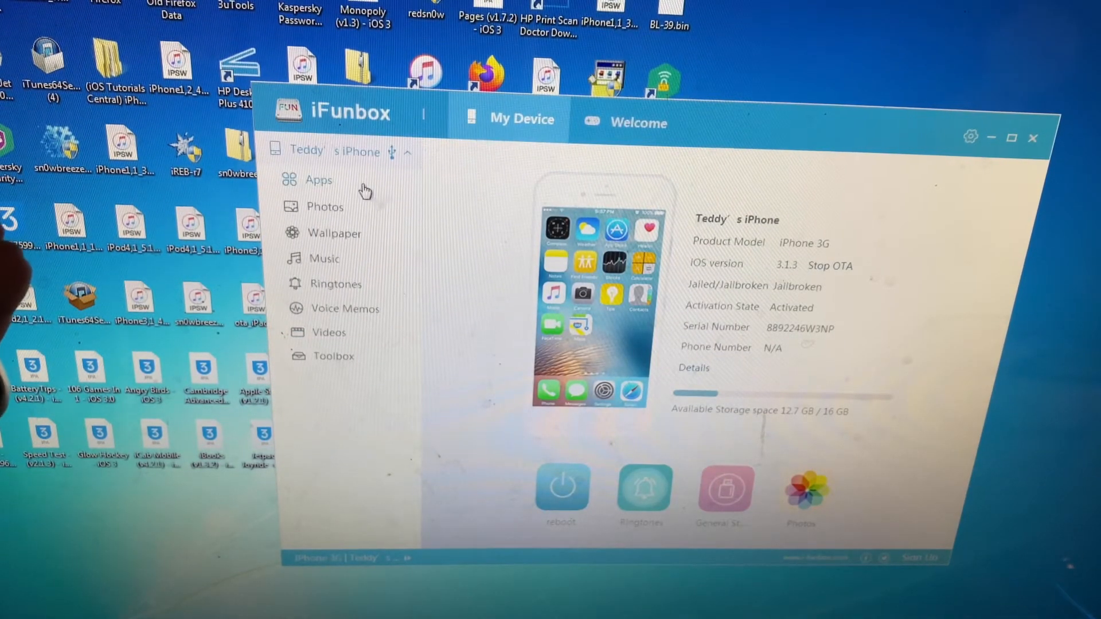
# Show the iPhone's installed apps under Apps in iFunbox's My Device sidebar
pyautogui.click(318, 180)
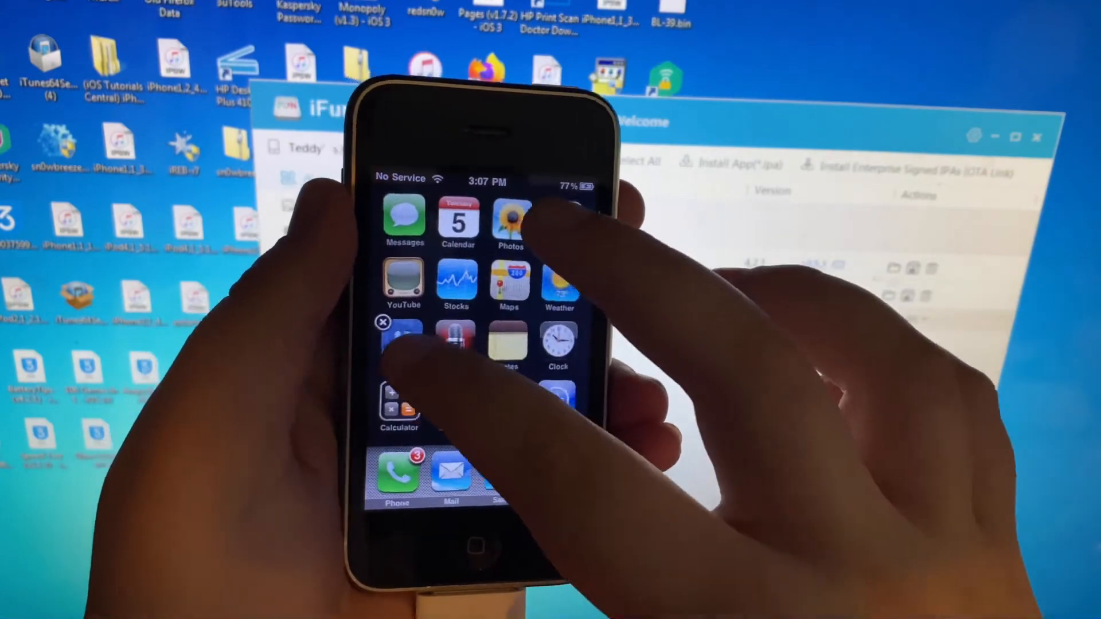
pyautogui.hscroll(-3)
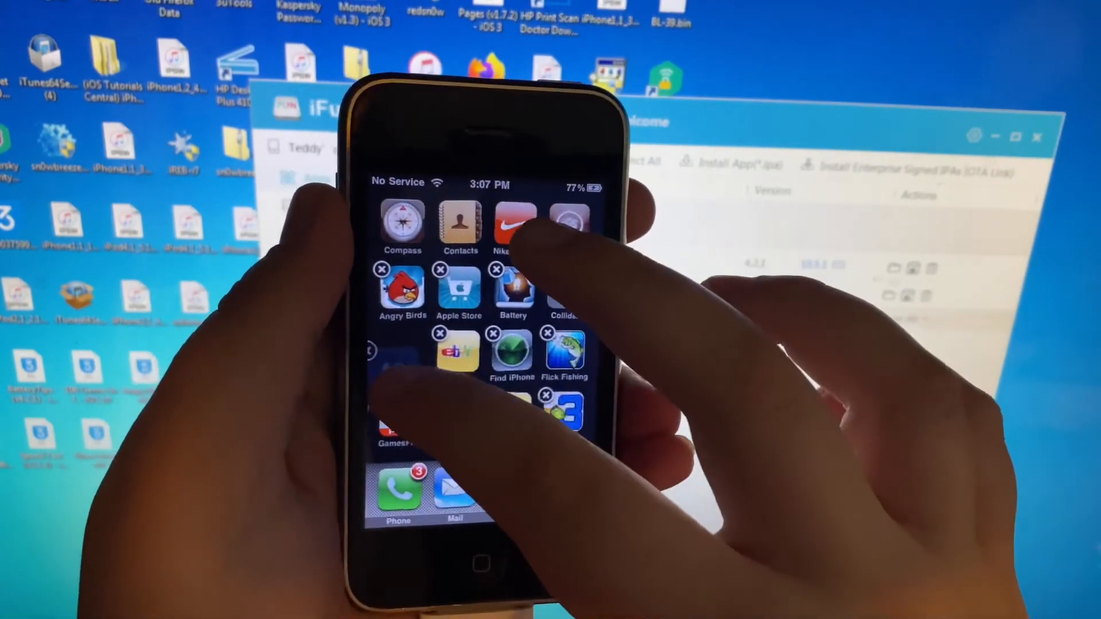